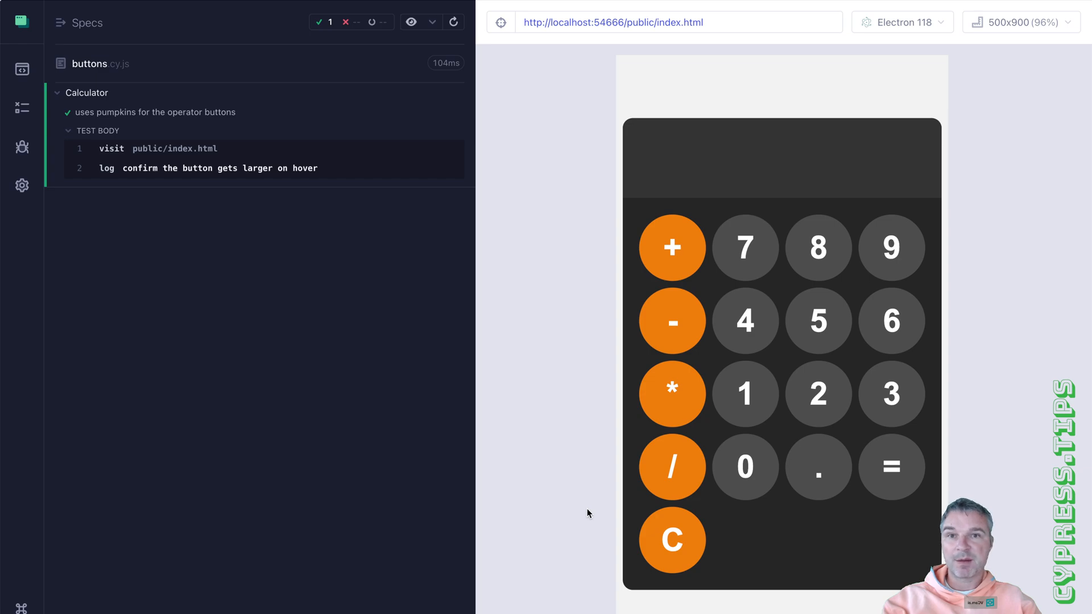
# Step: Preview pumpkin.png, then bring up buttons.cy.js at the pumpkin operator-buttons test
pyautogui.click(811, 377)
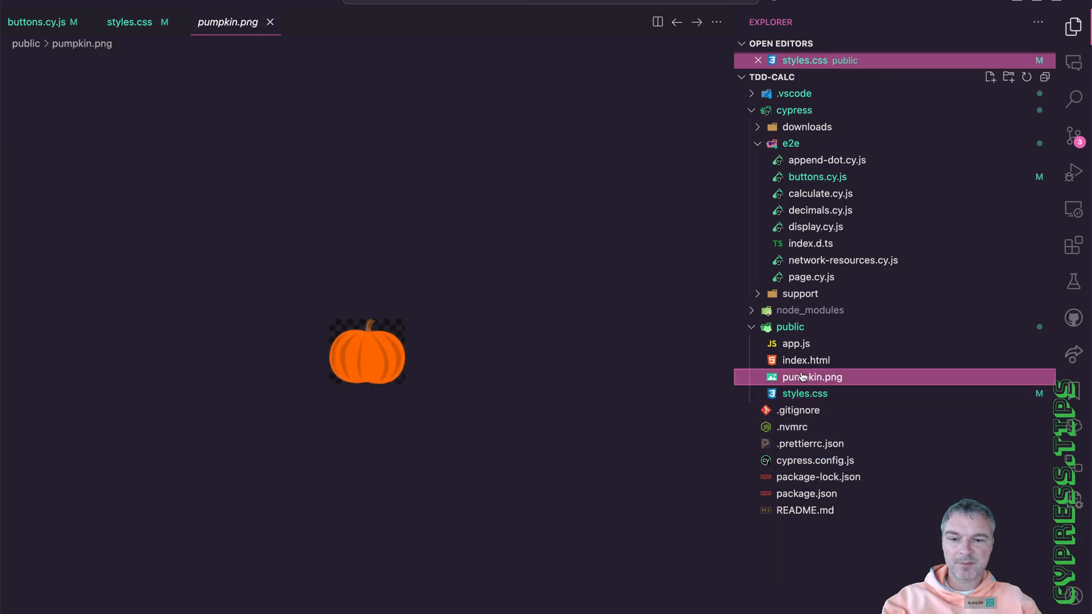
pyautogui.click(812, 377)
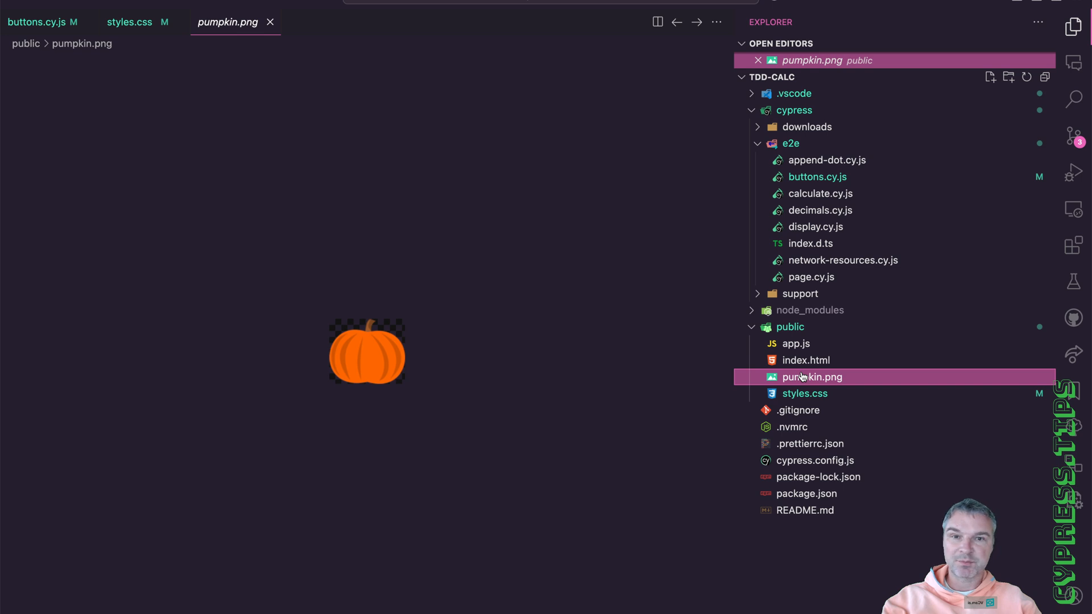
pyautogui.click(38, 22)
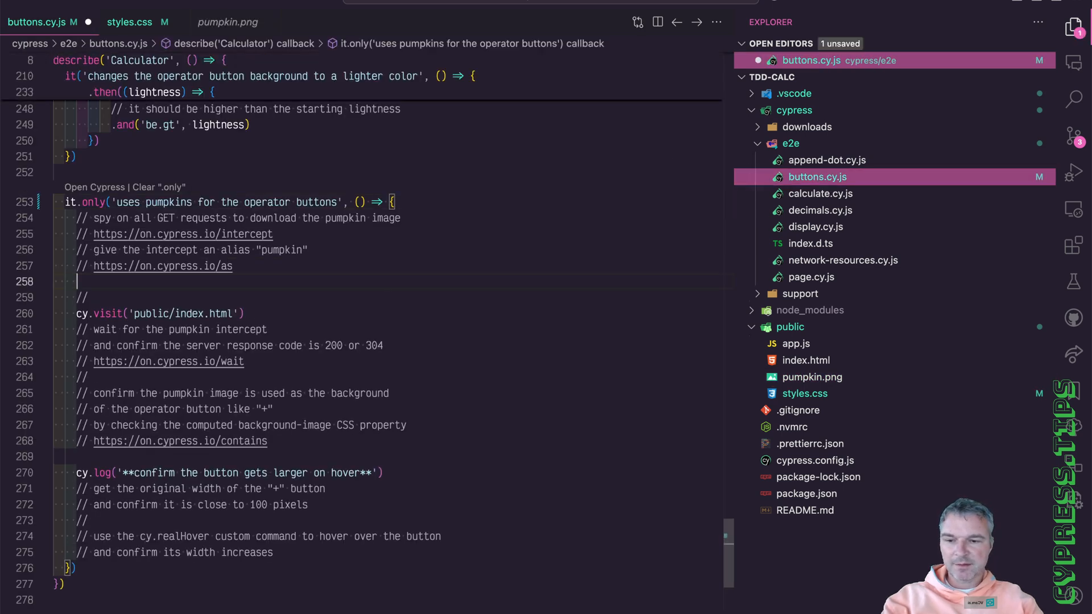
# Step: Intercept GET **/pumpkin.png as 'pumpkin' and wait for a 200 or 304 status
pyautogui.write("cy.intercept('GET', '**/pumpkin.png').as('pumpkin")
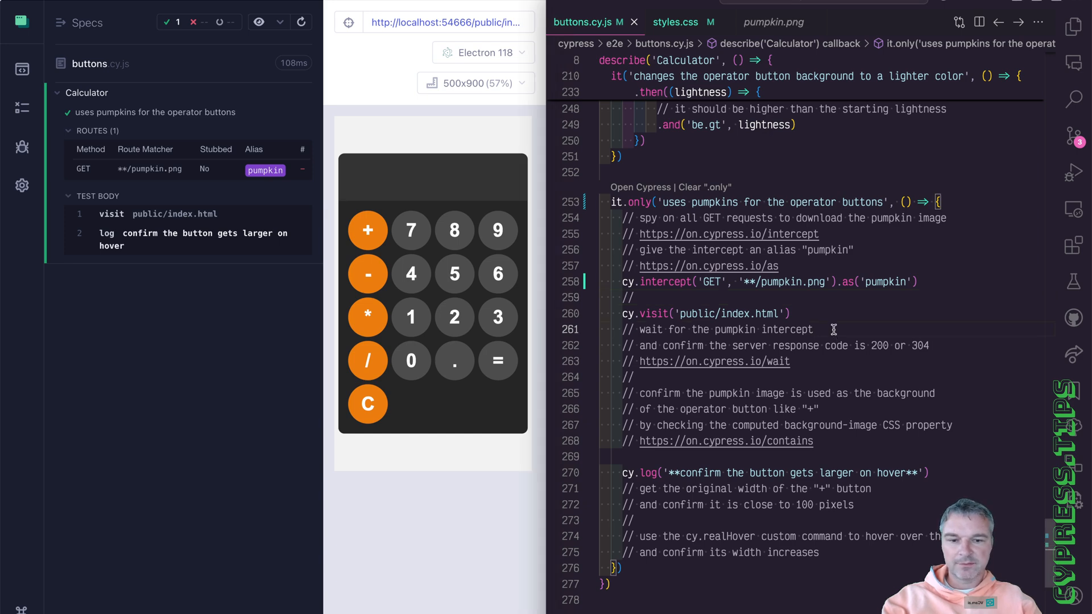
pyautogui.write('cy.wai')
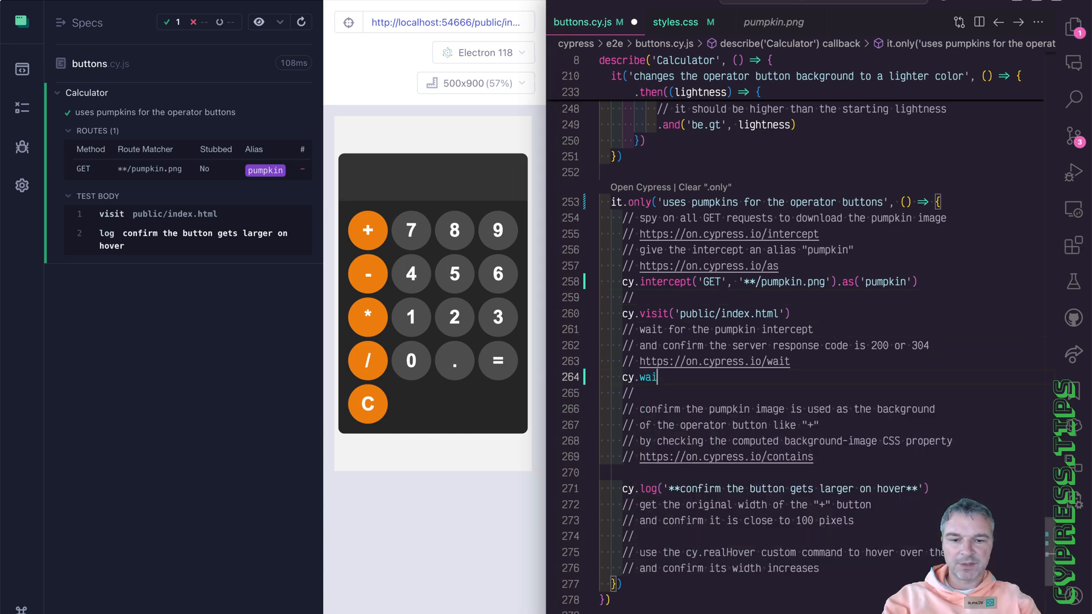
pyautogui.write("('@pumpkin")
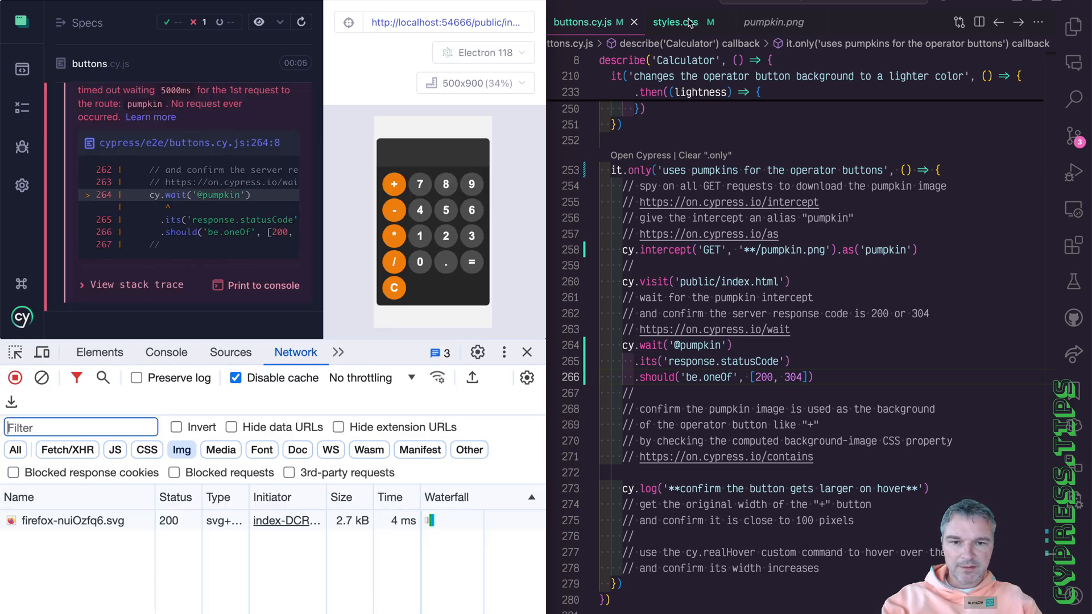
# Step: In styles.css, set .operator-btn background to rgba(0, 0, 0, 0) url('./pumpkin.png')
pyautogui.click(675, 22)
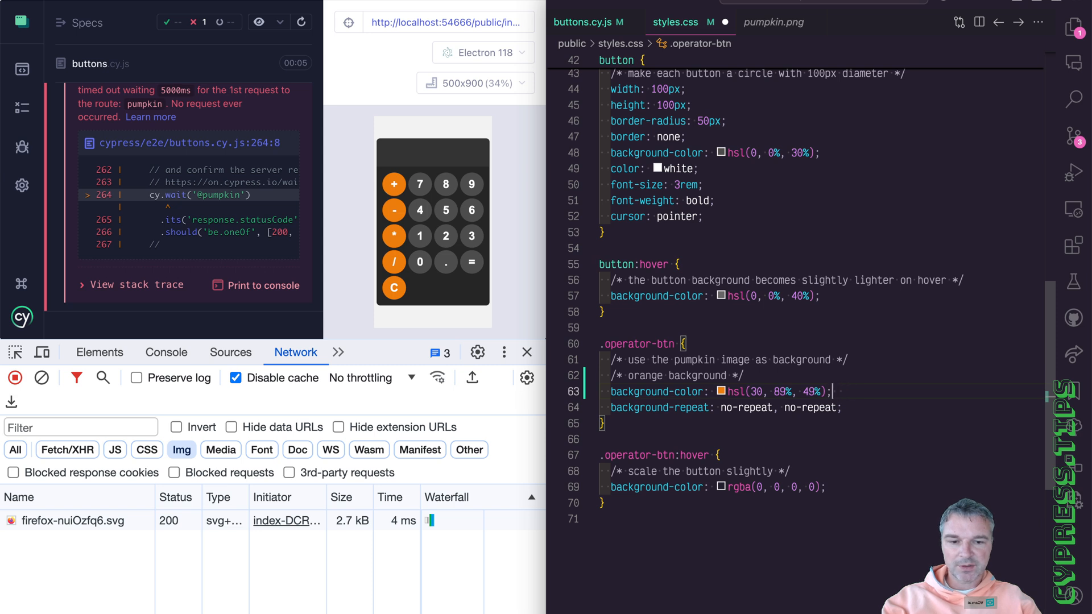
pyautogui.write('url()')
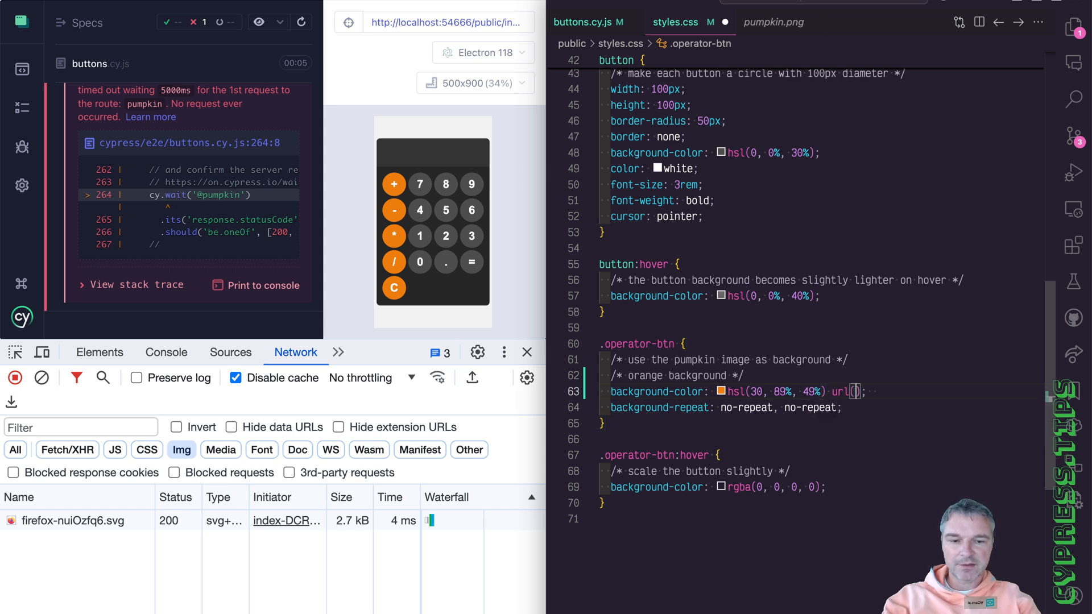
pyautogui.write("./pumpkin.png'")
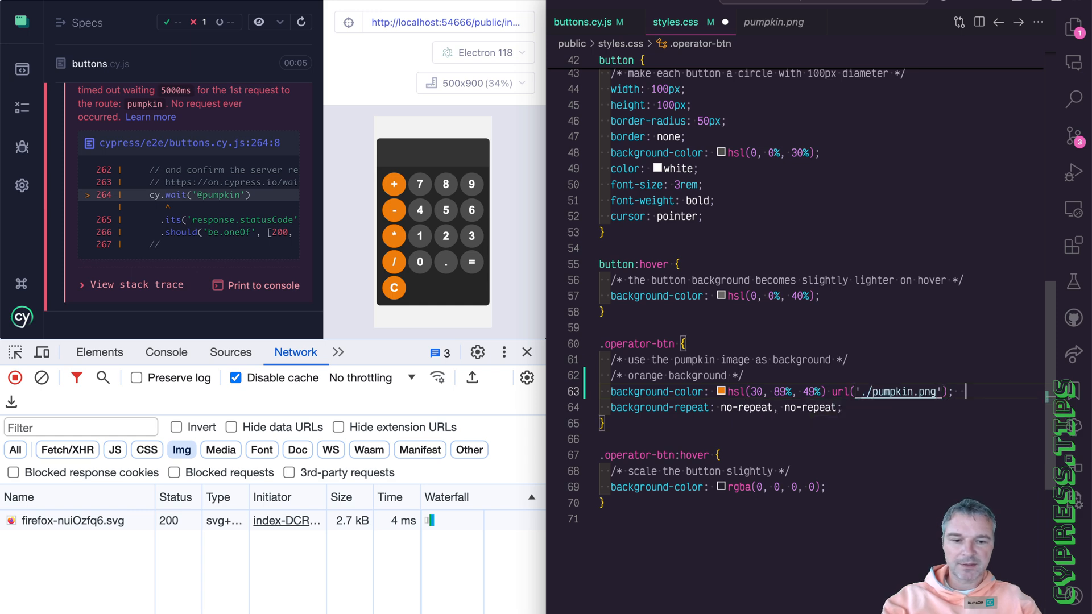
pyautogui.click(300, 21)
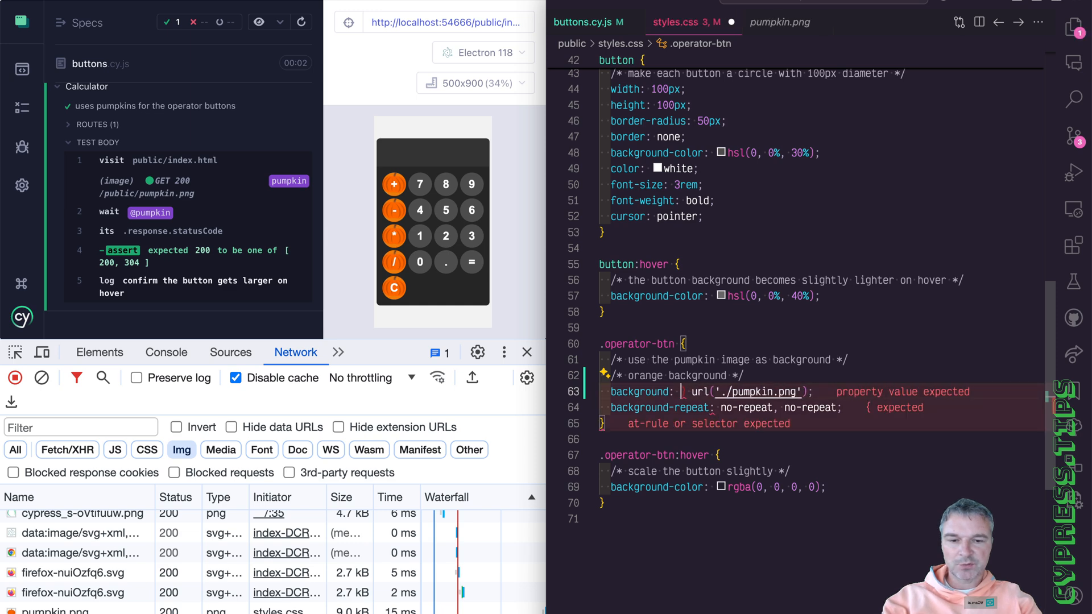
pyautogui.write('rgba')
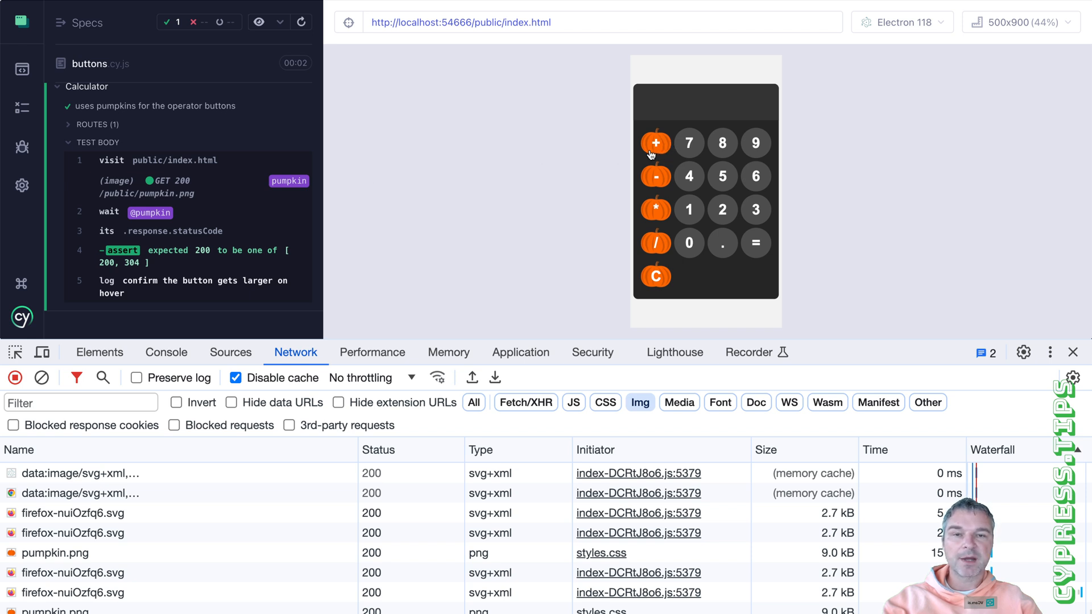
pyautogui.moveTo(661, 268)
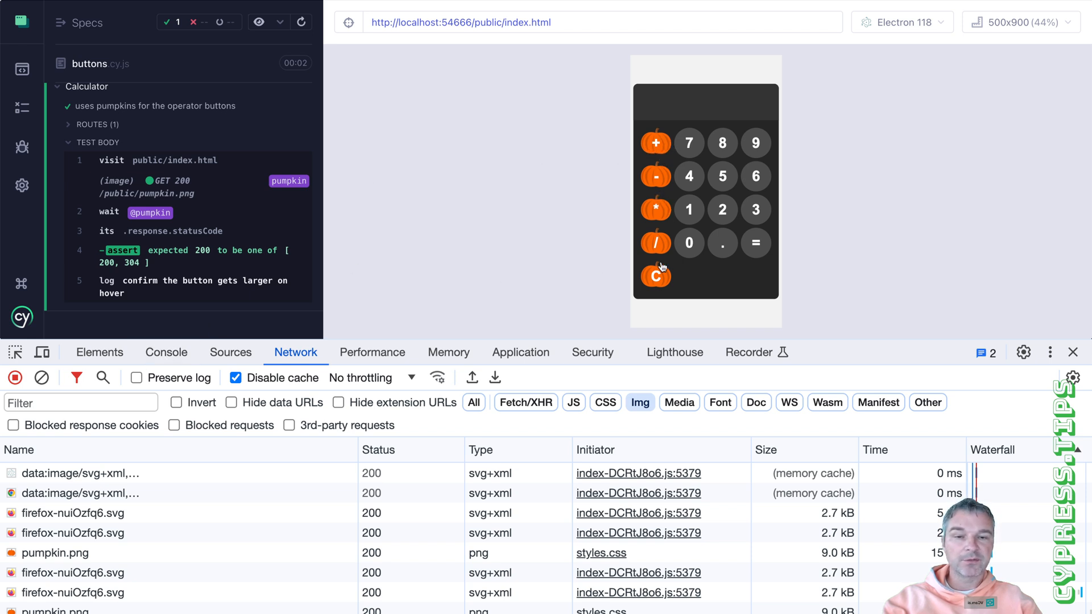
pyautogui.moveTo(825, 235)
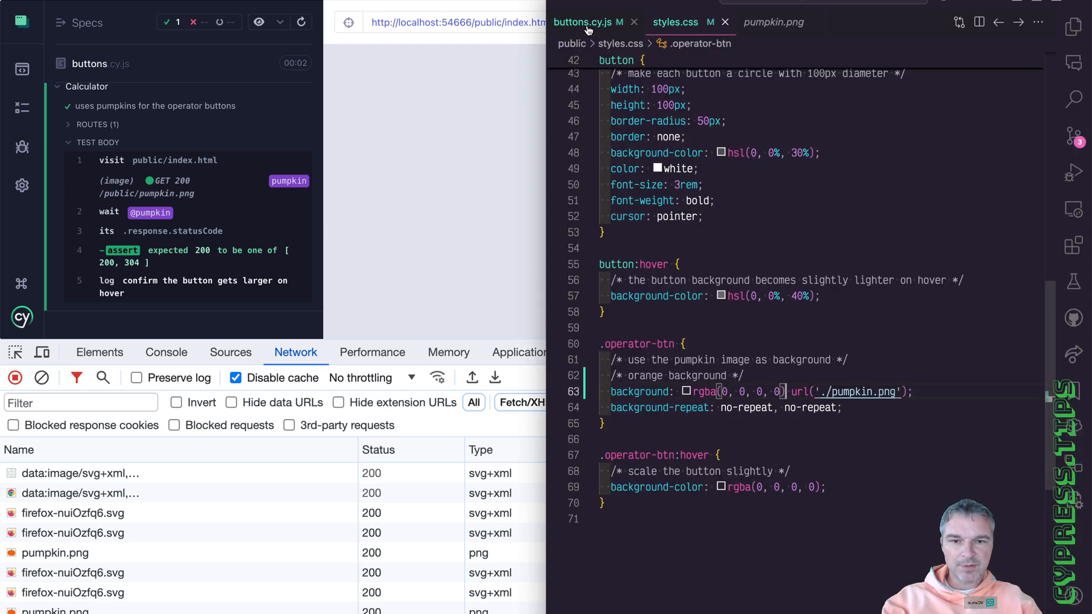
# Step: In buttons.cy.js, alias the '+' button and assert its background-image matches pumpkin.png
pyautogui.click(586, 21)
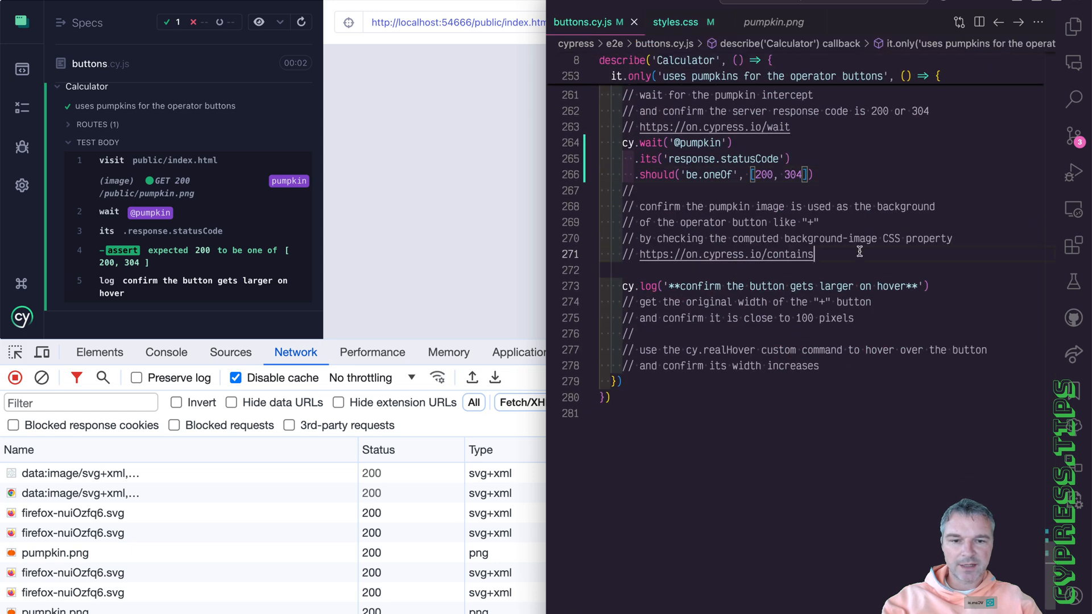
pyautogui.write('cy.')
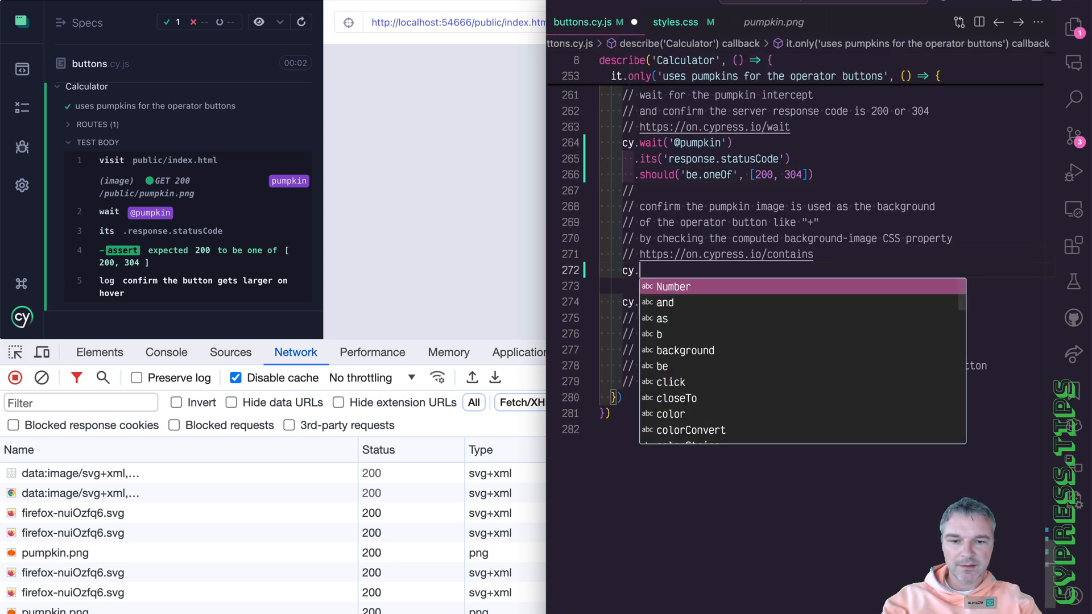
pyautogui.write("contains('#butt'")
pyautogui.click(827, 285)
pyautogui.write('.as')
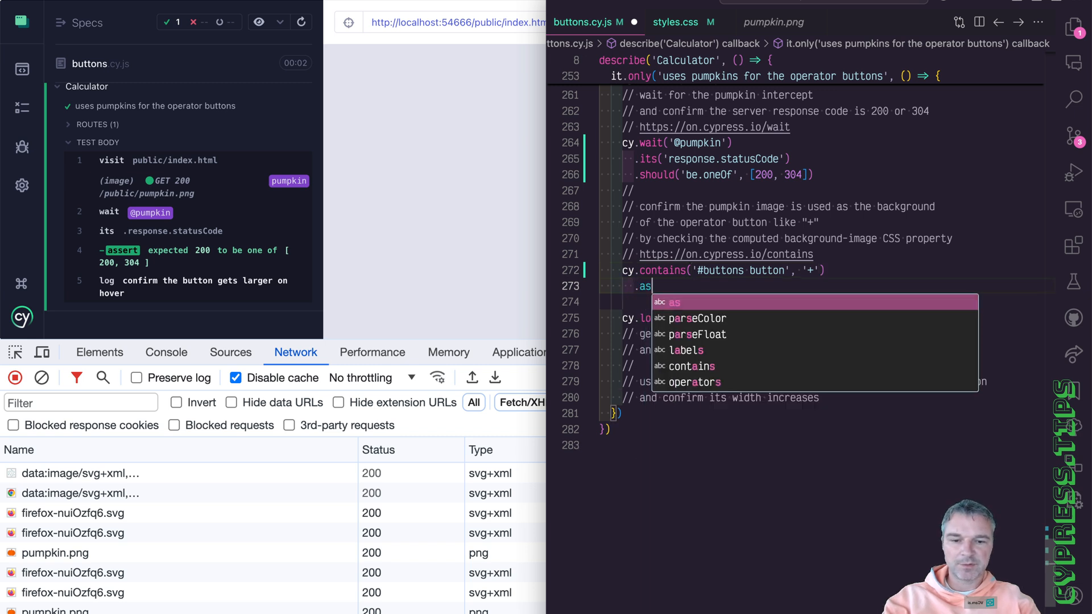
pyautogui.write("('plusButton')")
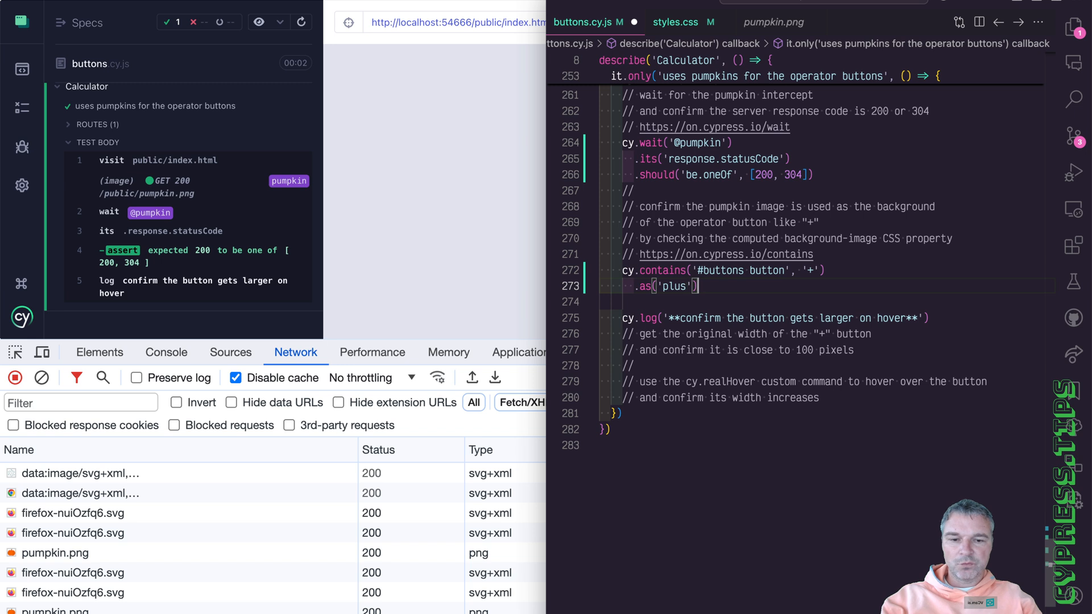
pyautogui.write(".should9'")
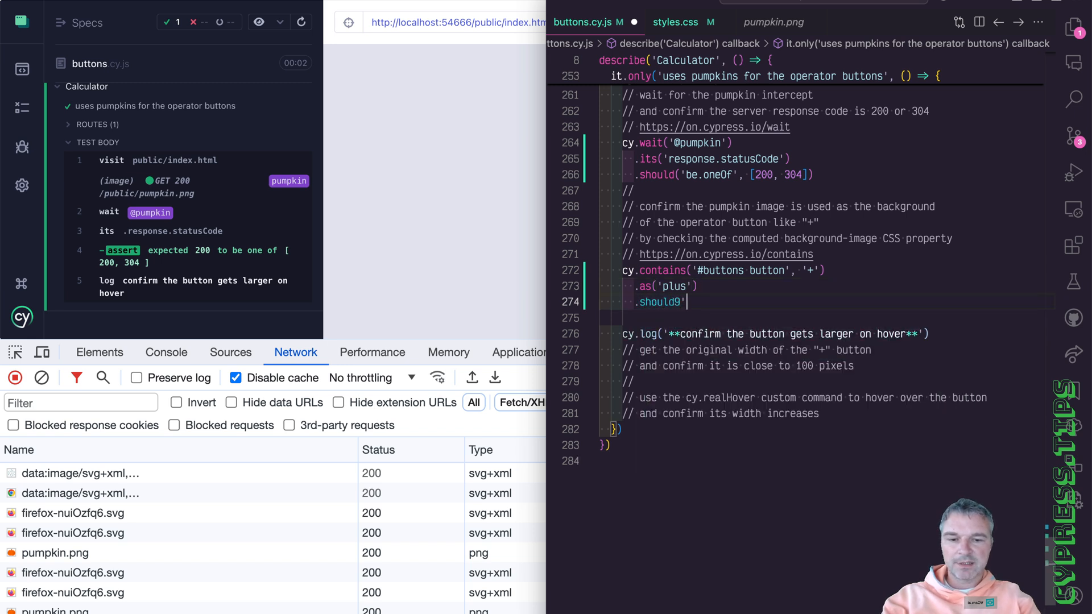
pyautogui.write("('have,")
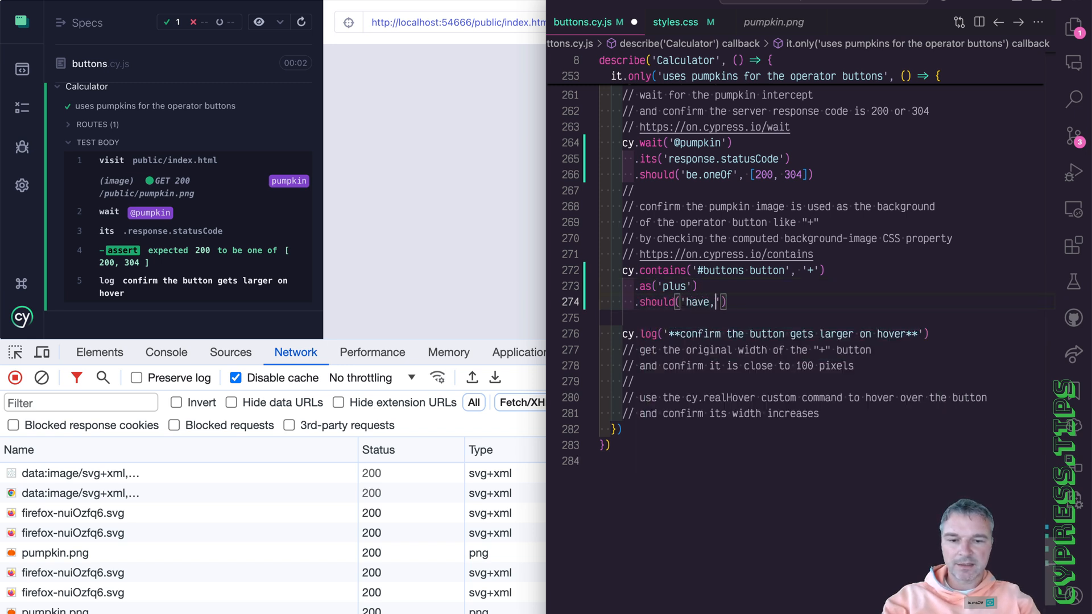
pyautogui.write('css')
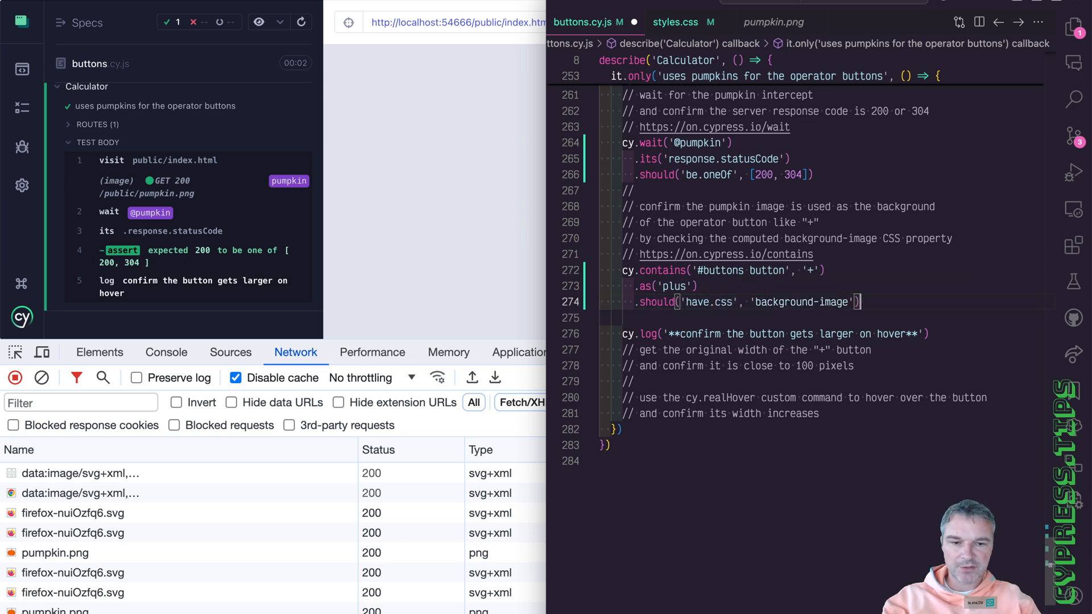
pyautogui.write(".and('match', /pumpkin\\.png/)")
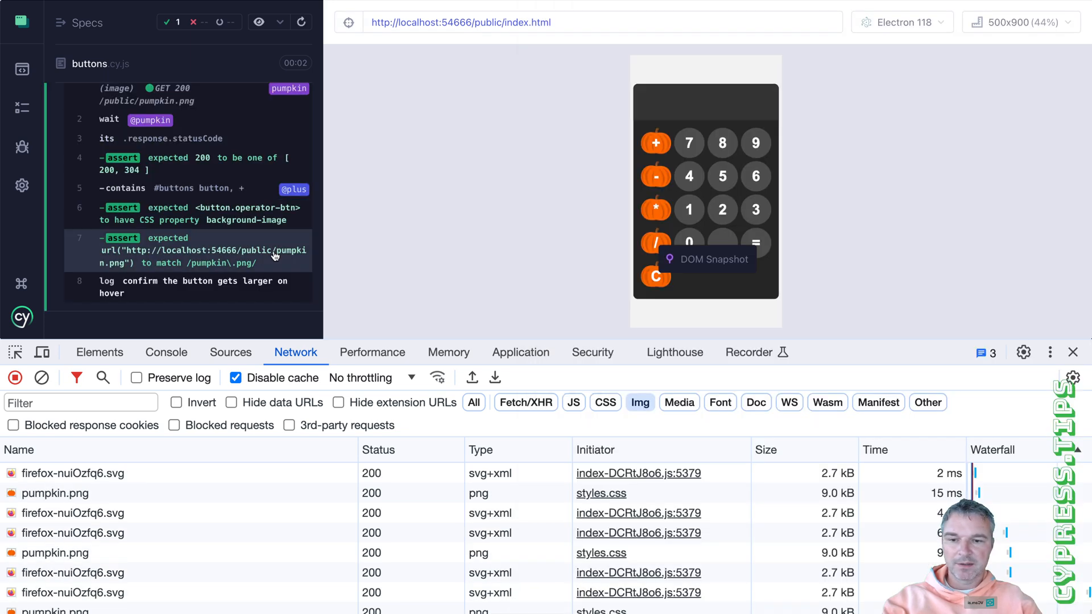
pyautogui.moveTo(415, 236)
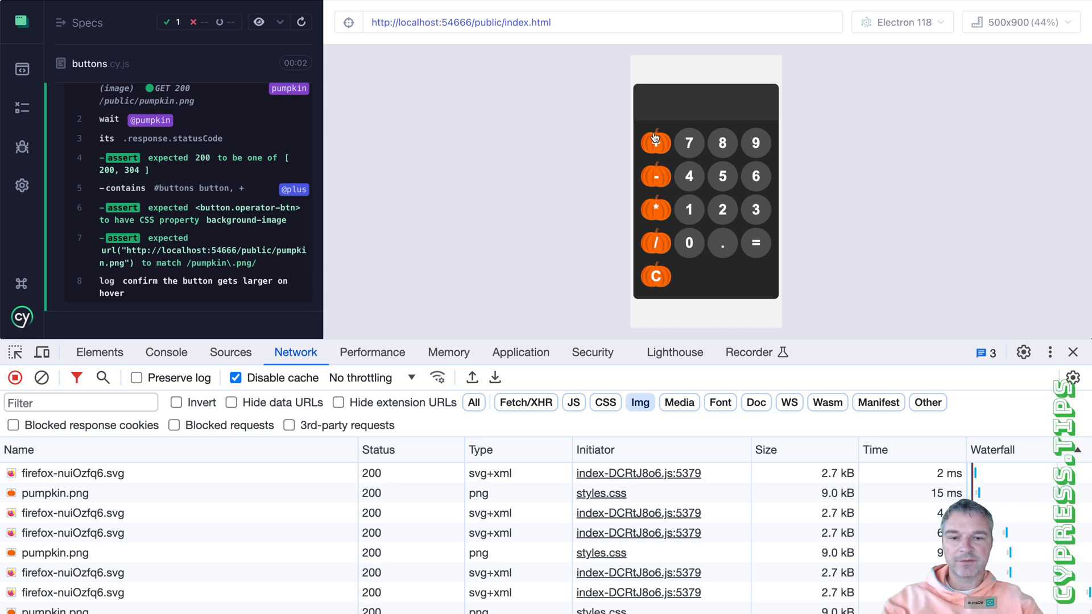
pyautogui.moveTo(655, 284)
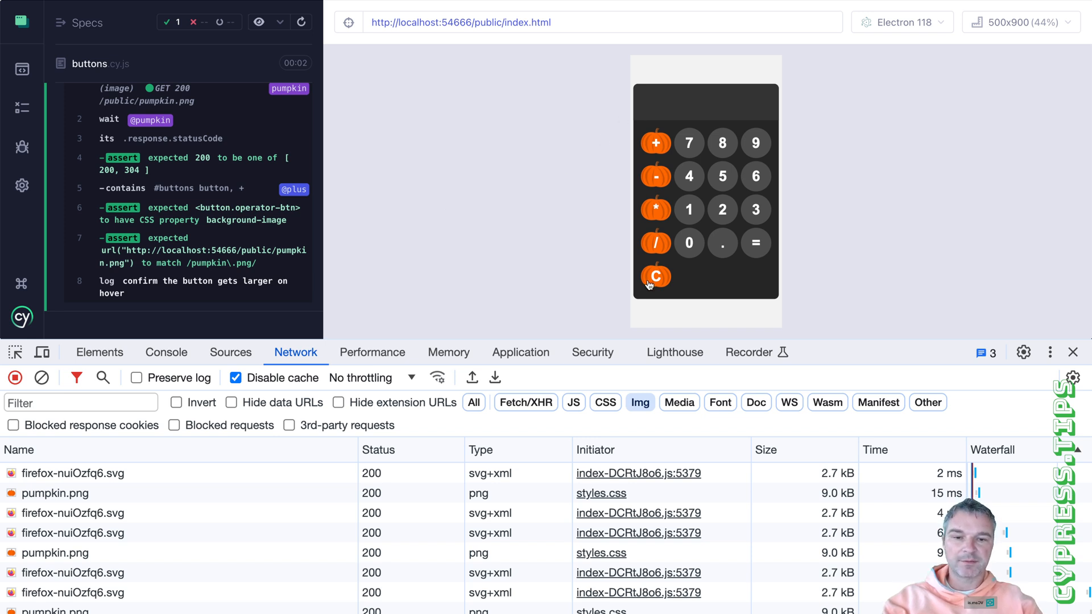
pyautogui.moveTo(679, 262)
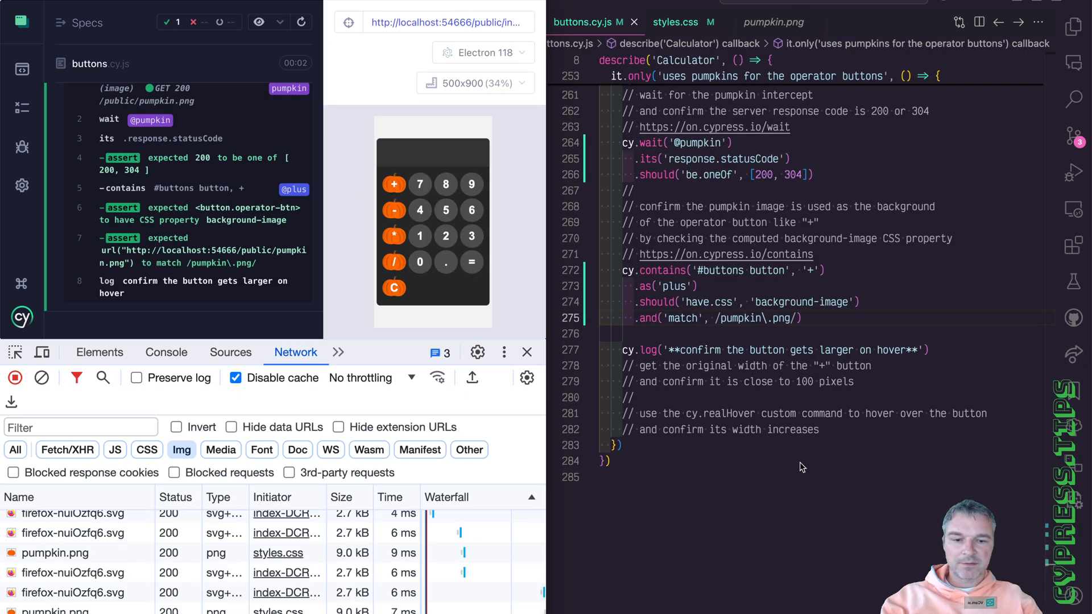
pyautogui.write('c')
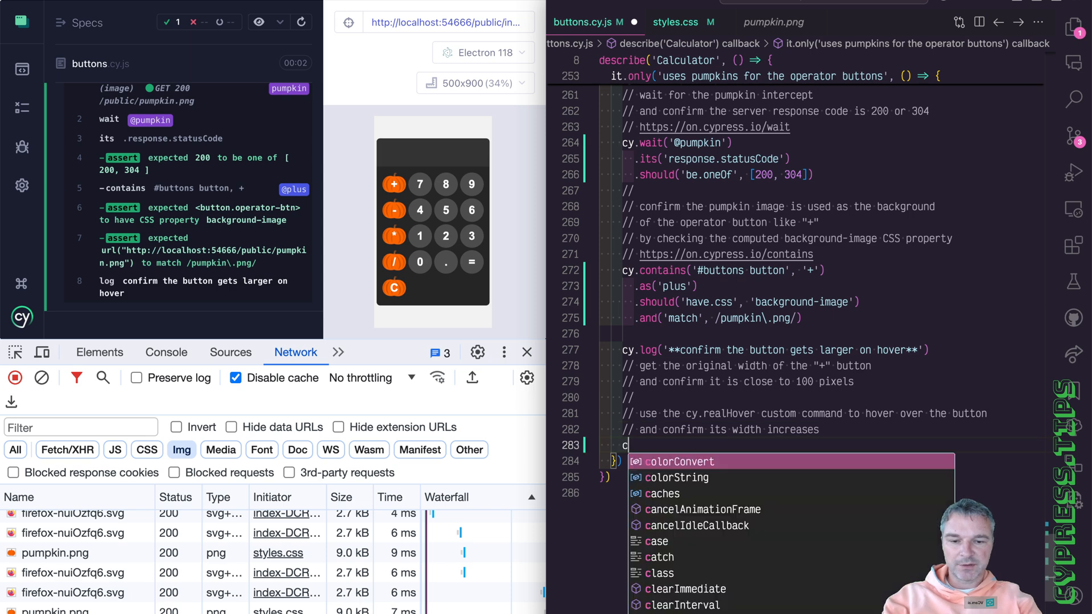
pyautogui.write('.')
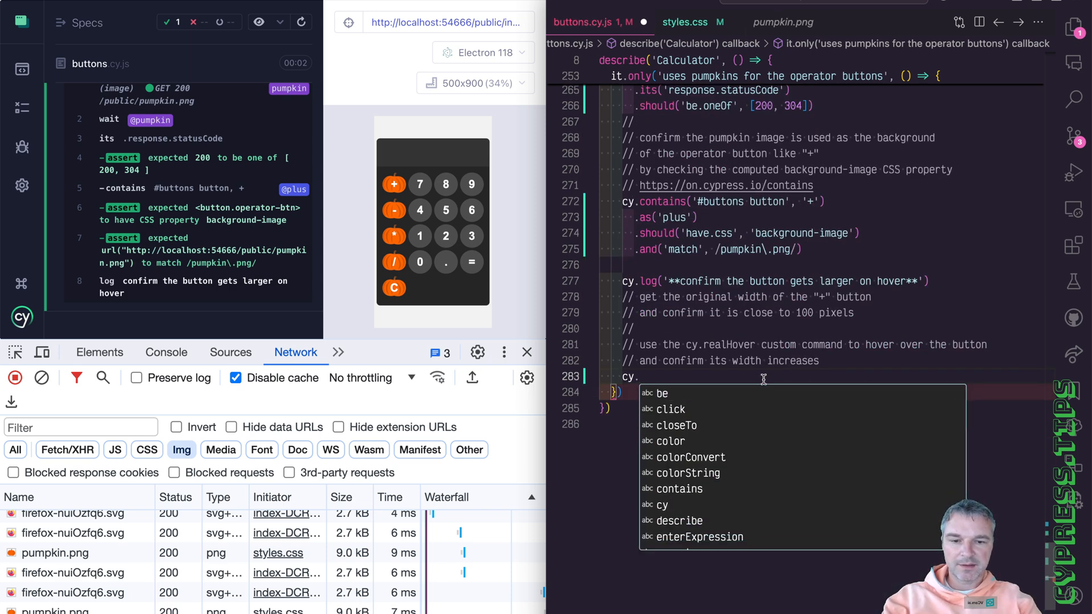
pyautogui.write("get('@plus')")
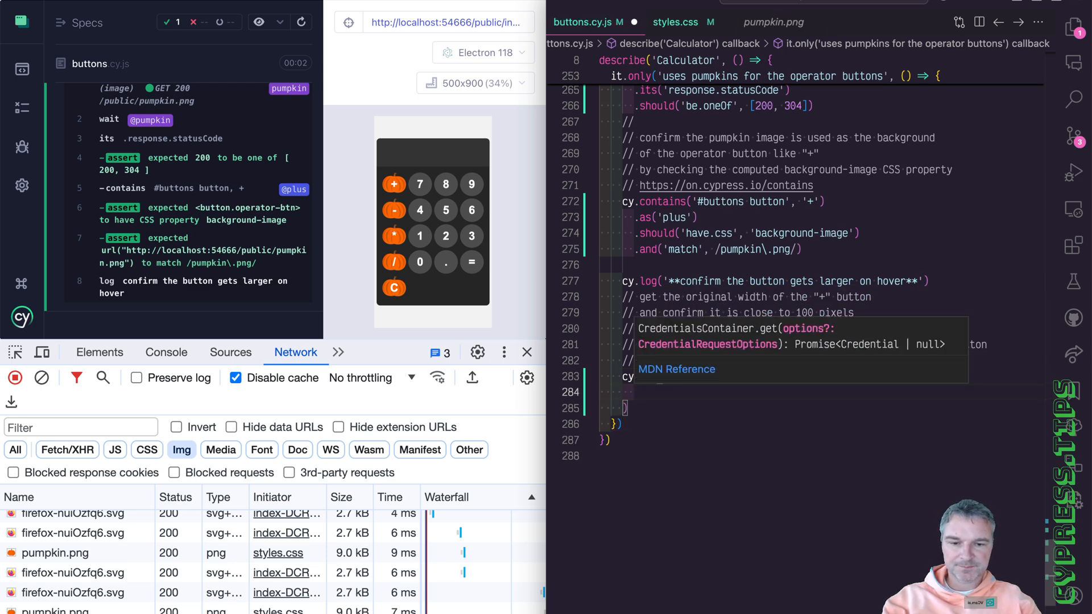
pyautogui.write('.realHover(')
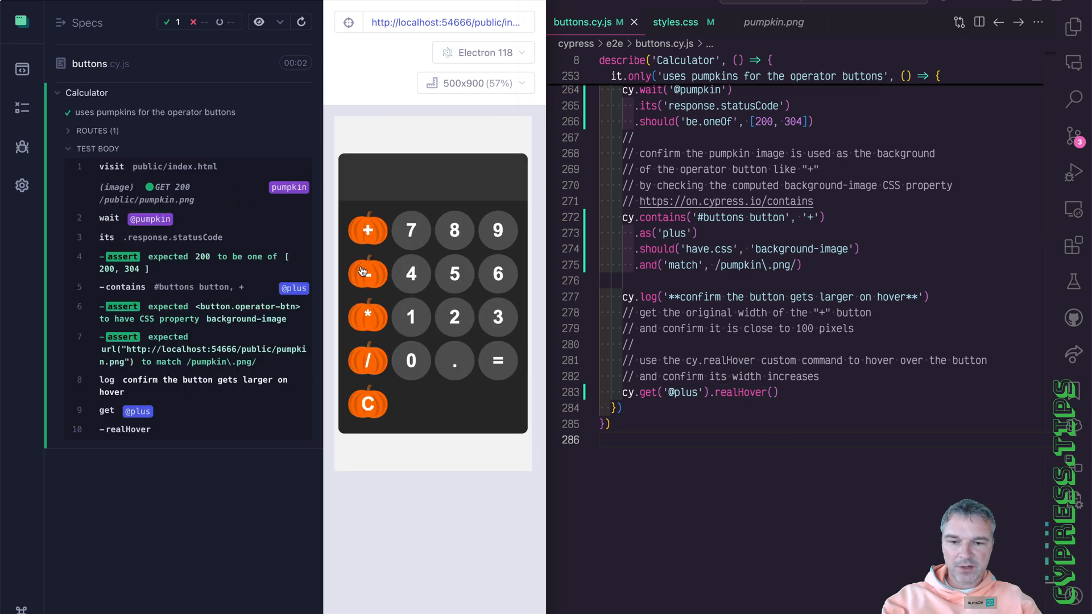
pyautogui.moveTo(453, 230)
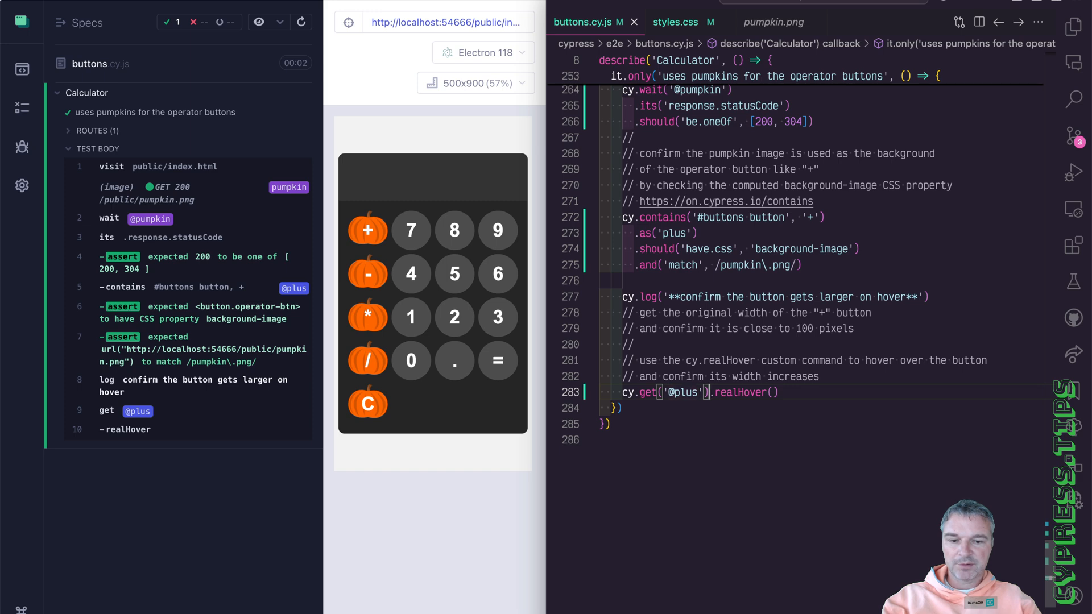
# Step: Assert the plus button's CSS width, parsed as a float, is close to 100 within 0.1
pyautogui.write(".should('have.css', 'width')")
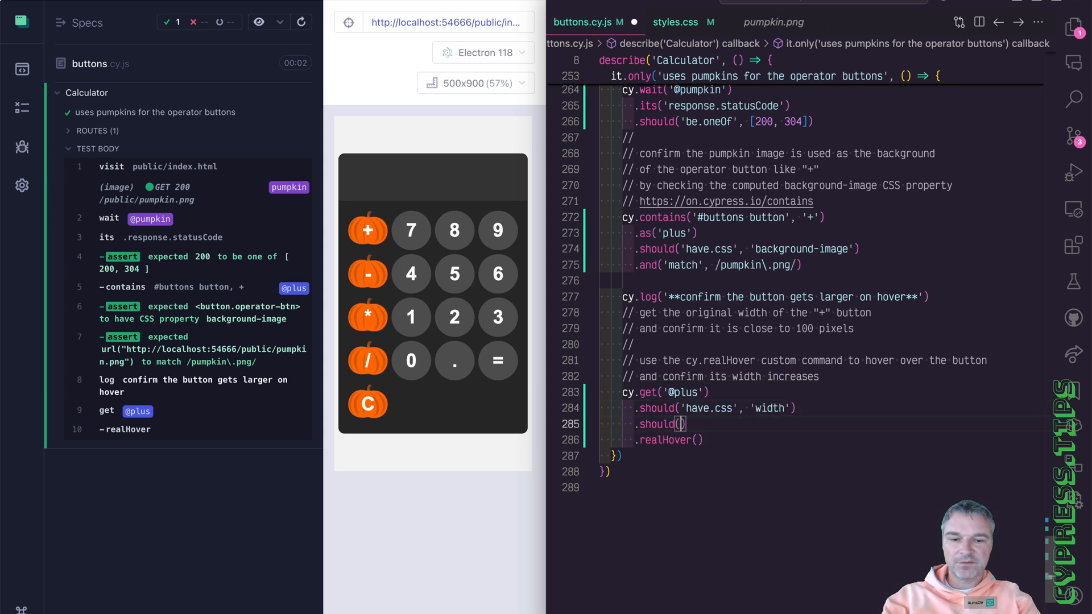
pyautogui.write("'be.a', 'string'")
pyautogui.click(669, 440)
pyautogui.write("cy.get('@plus")
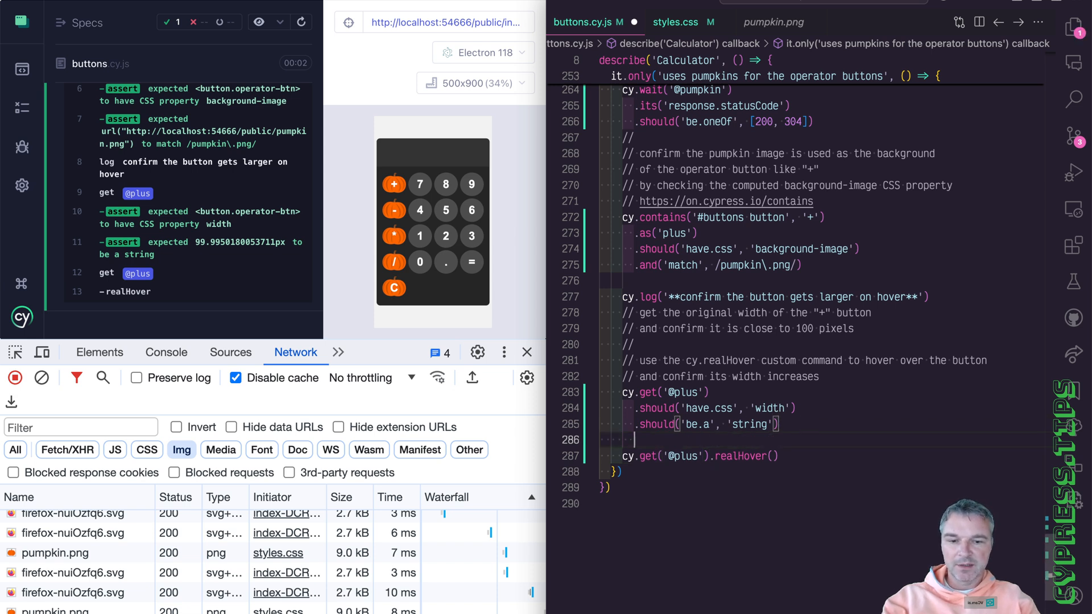
pyautogui.write('.then(parseFloat)')
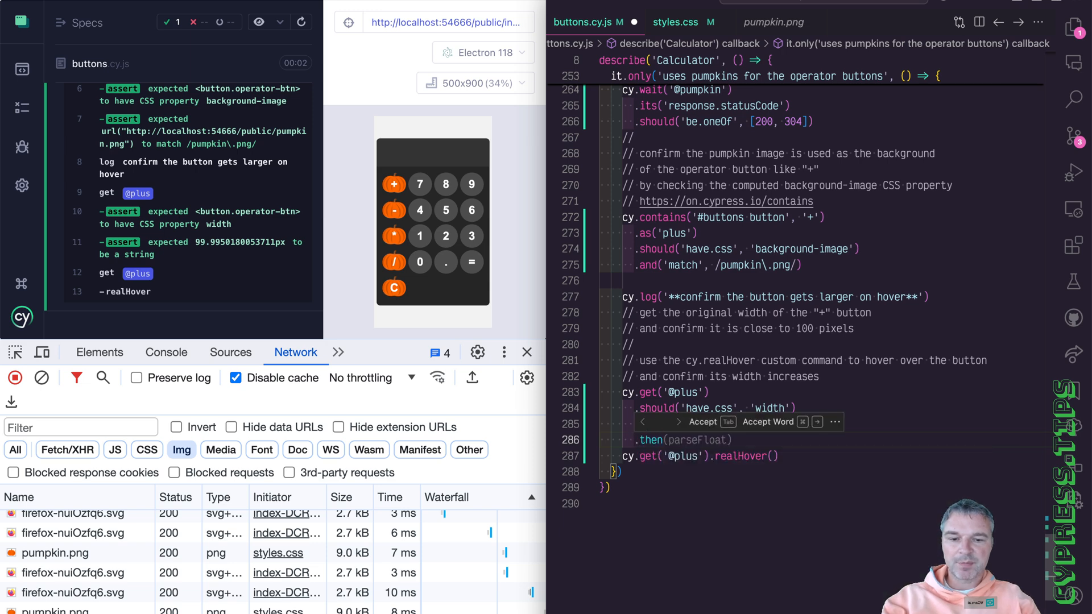
pyautogui.write(".should('be.a', 'string')")
pyautogui.write(".should('be.closeTo")
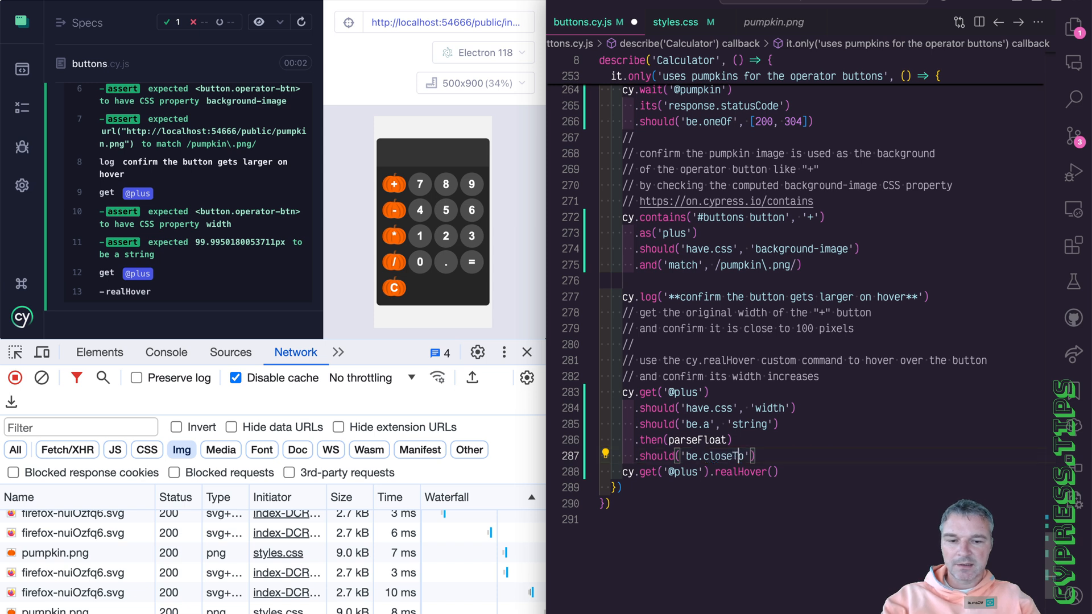
pyautogui.write(', 100, 0')
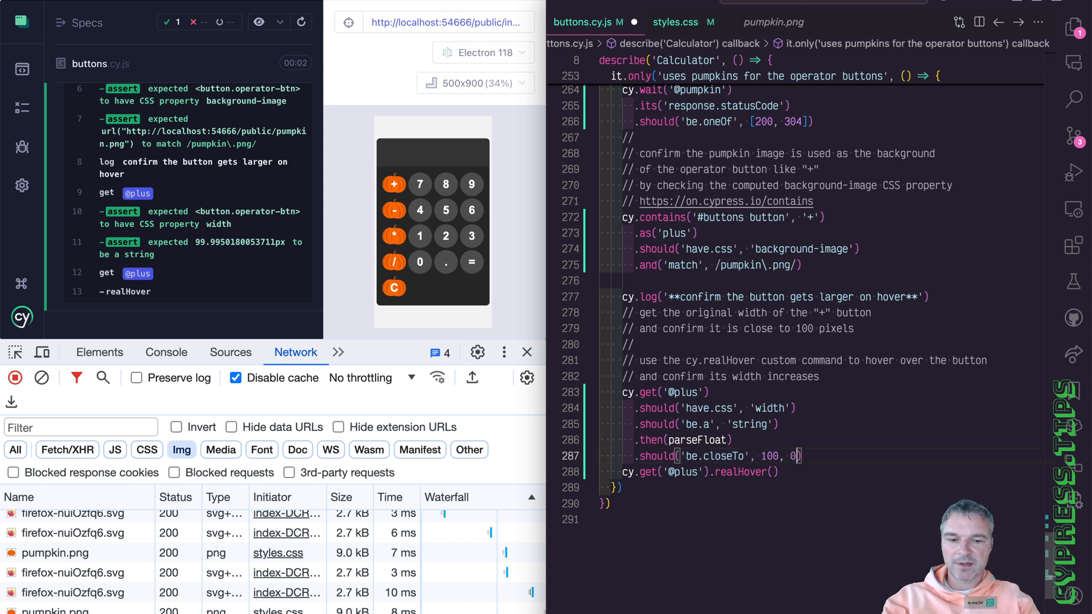
pyautogui.write('.1')
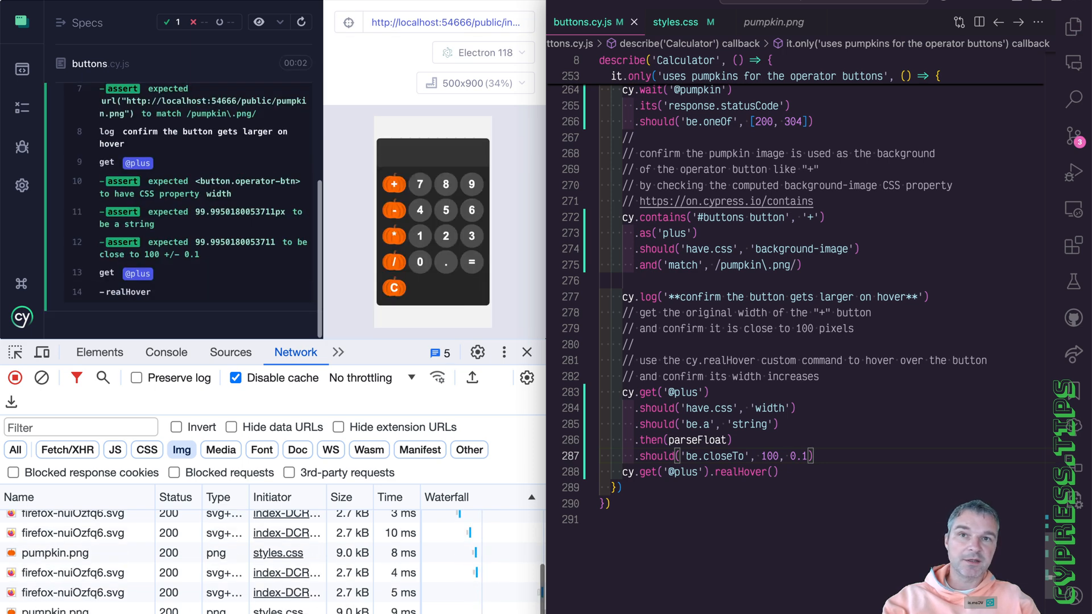
# Step: Wrap realHover in .then(width) and assert the hovered width is greater than before
pyautogui.write('realHover(')
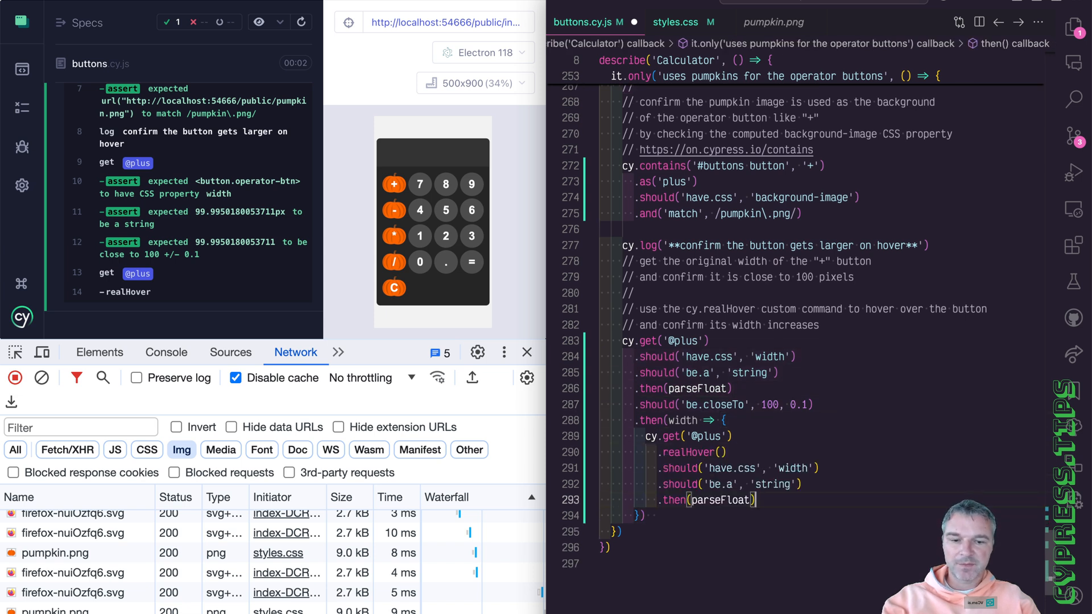
pyautogui.write(".should('be.gt', width)")
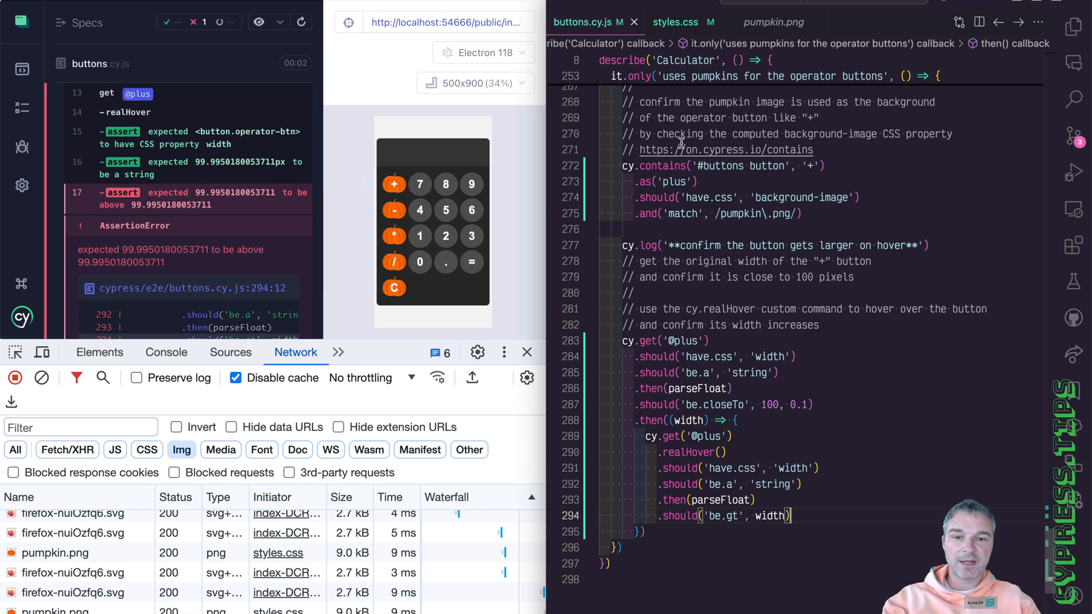
pyautogui.click(673, 22)
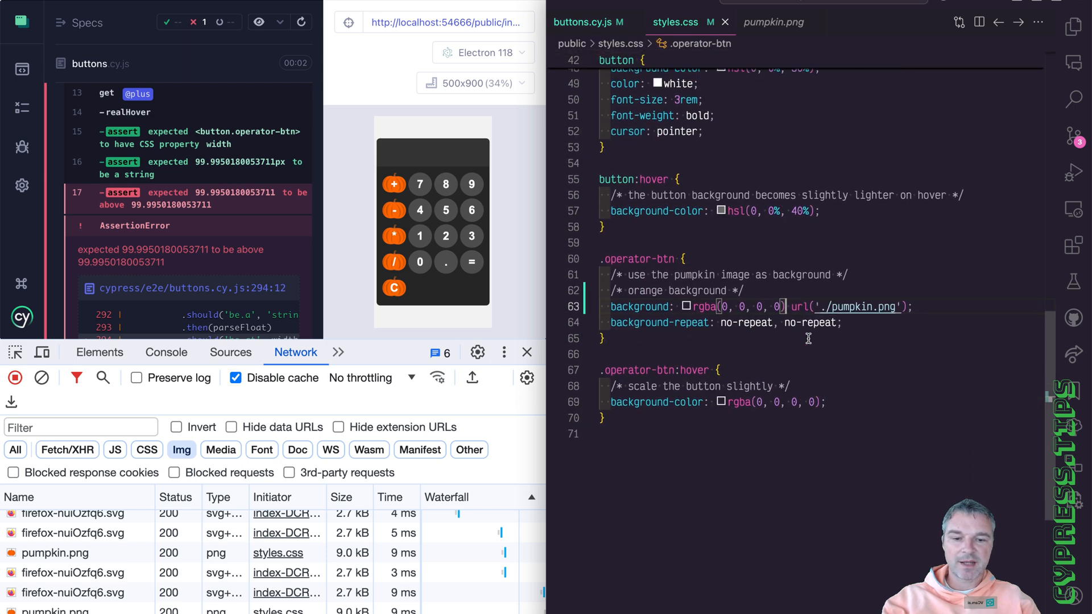
# Step: Add transform: scale(1.1); to the .operator-btn:hover rule
pyautogui.write('transform: scale(1.1);')
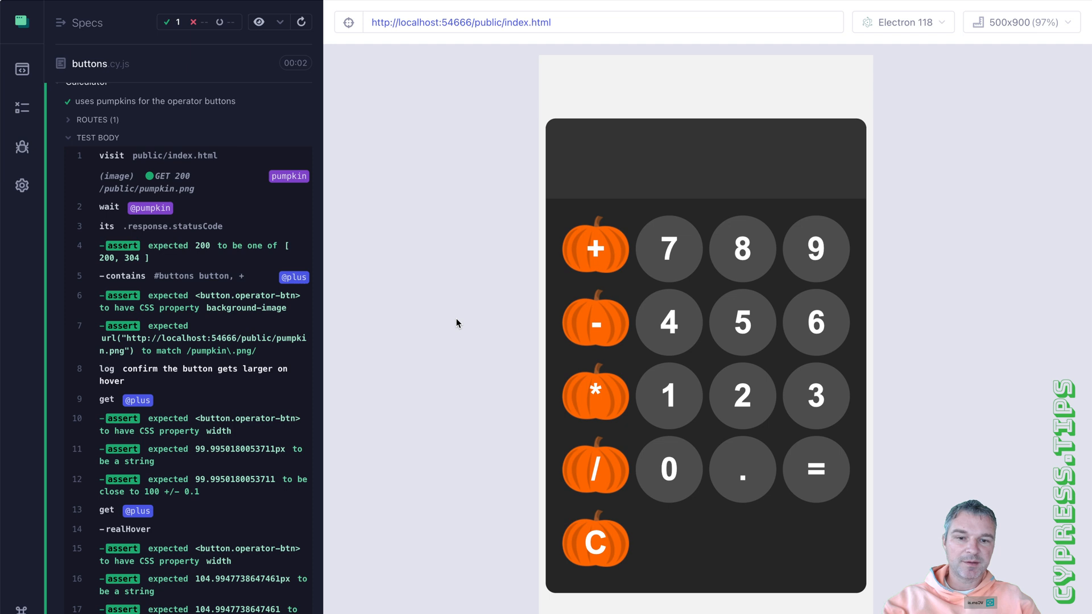
pyautogui.moveTo(594, 396)
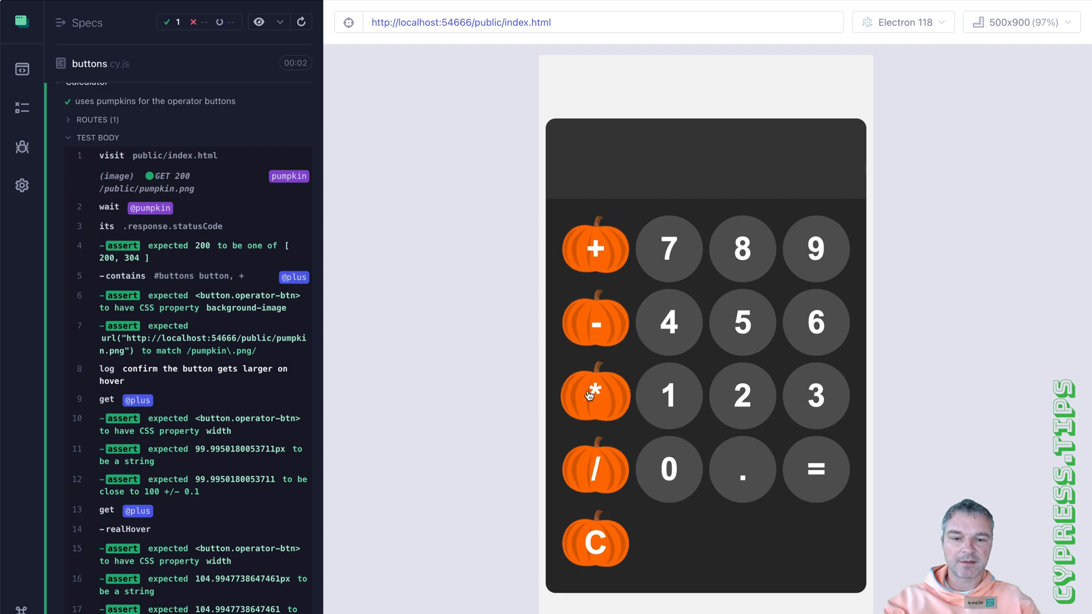
pyautogui.moveTo(596, 248)
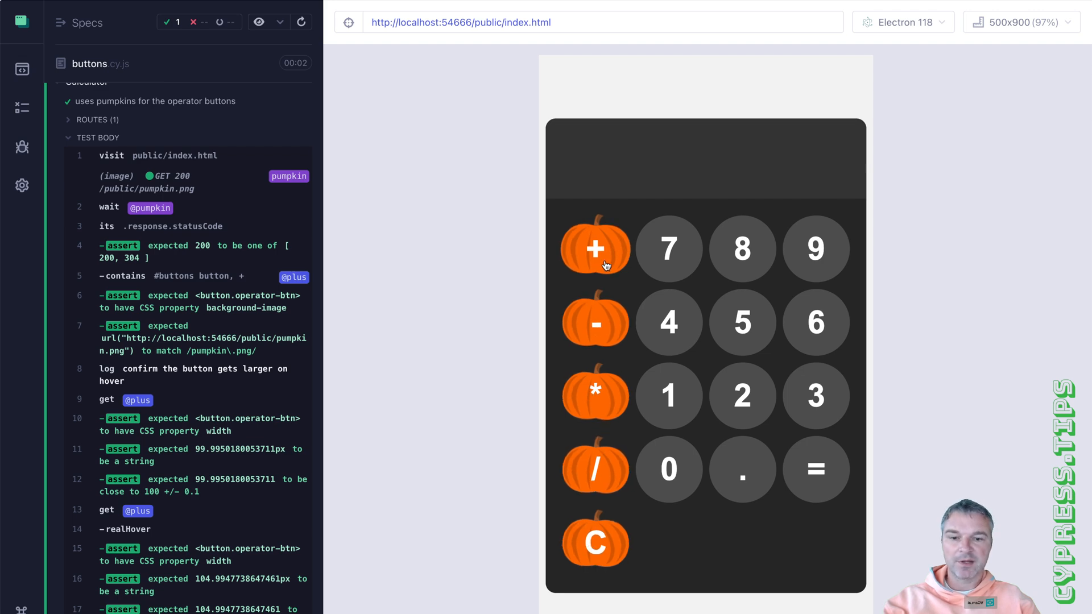
pyautogui.moveTo(742, 249)
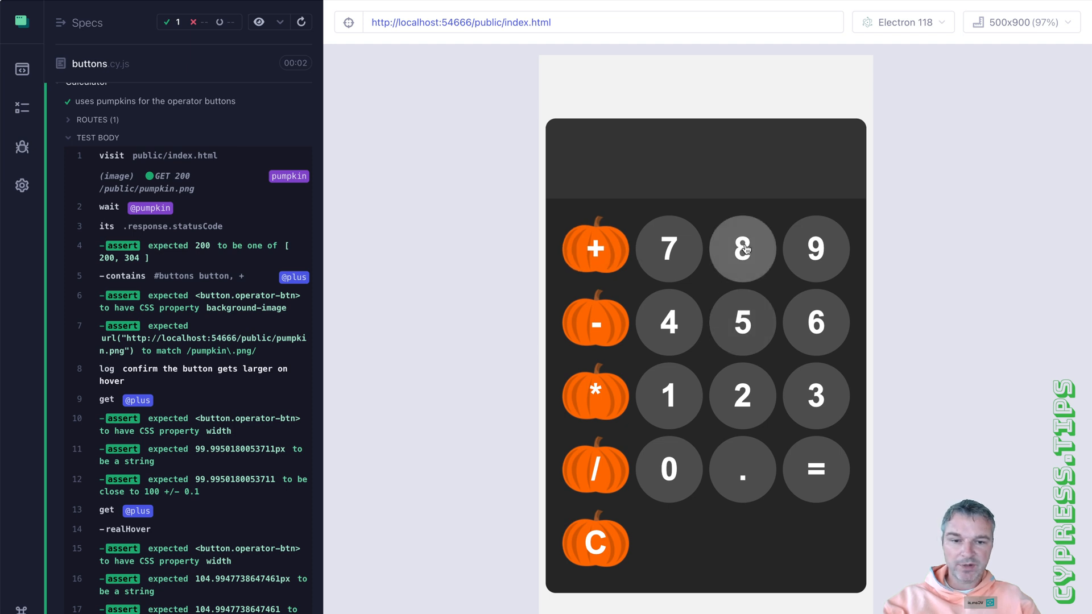
pyautogui.moveTo(669, 322)
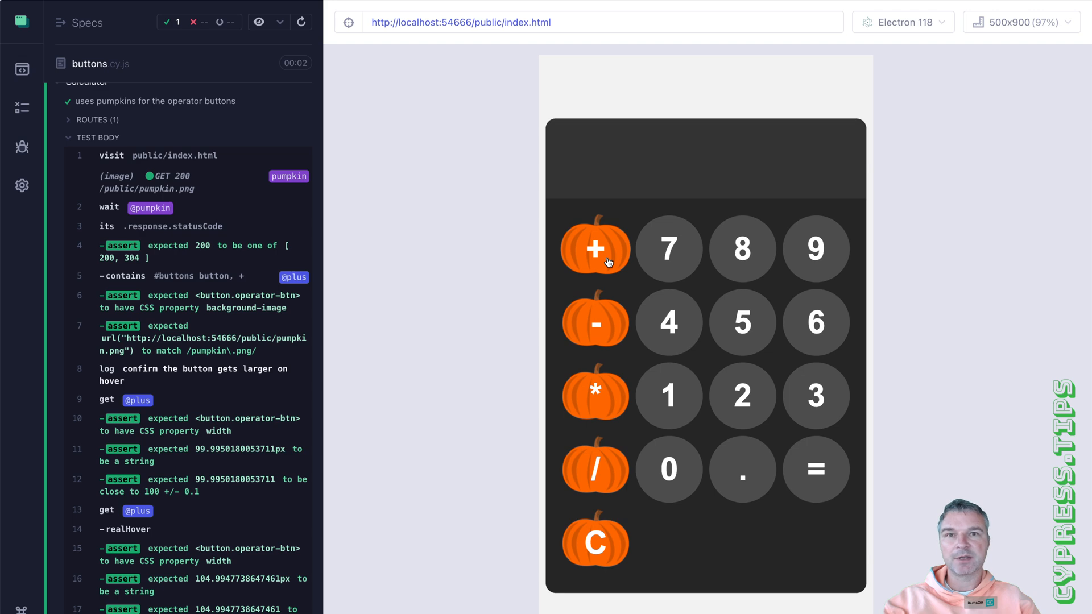
pyautogui.moveTo(599, 309)
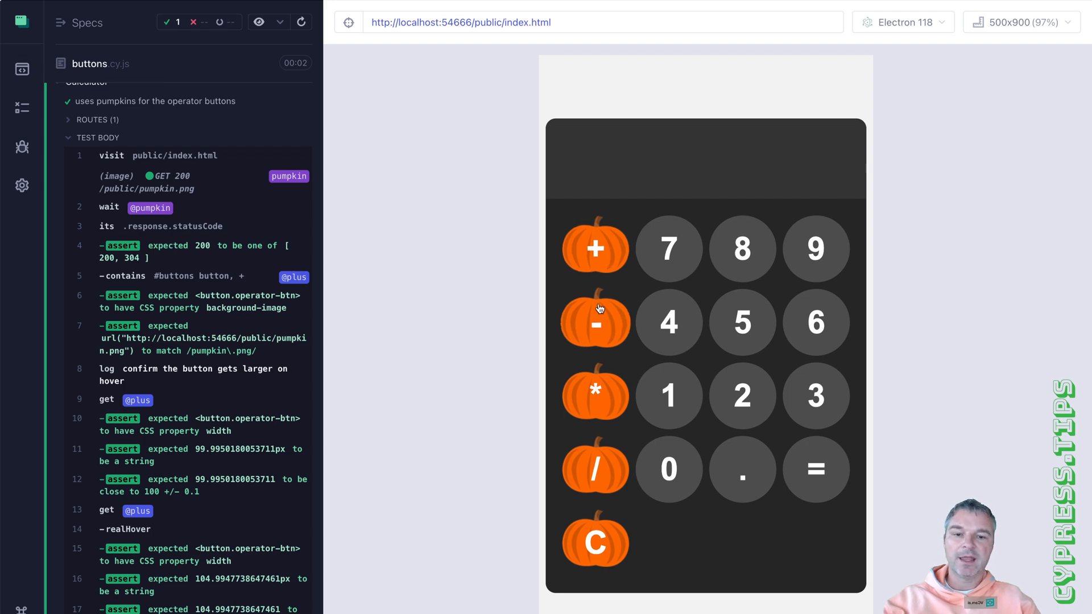